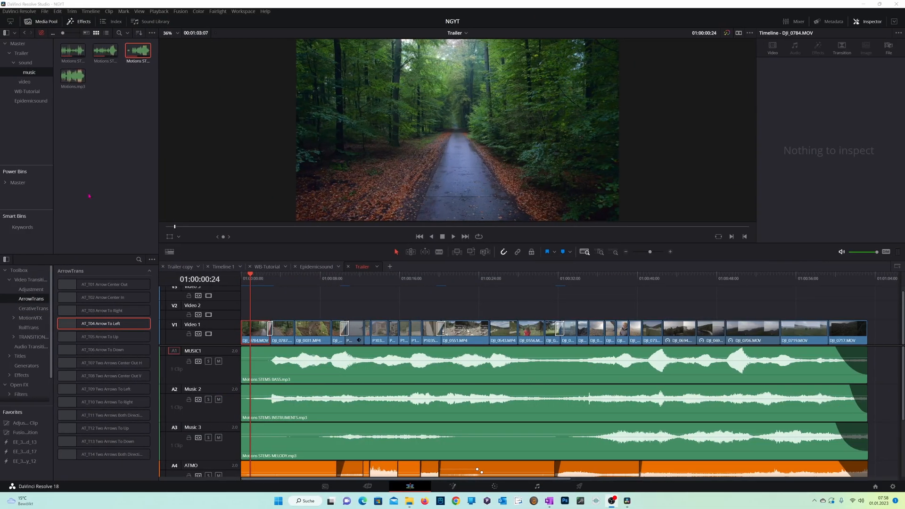
mouse_move(121, 135)
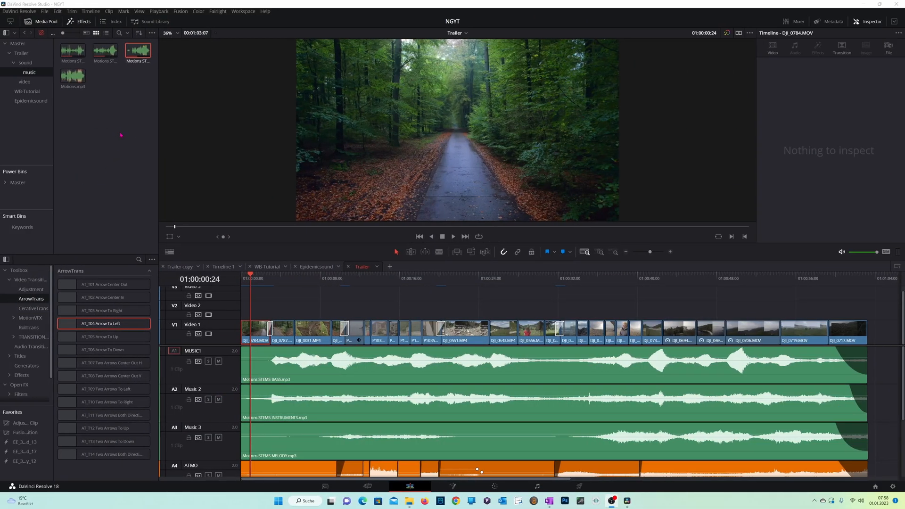
Deselect the melody stem and load Motions.mp3 into the source viewer for preview.
click(29, 72)
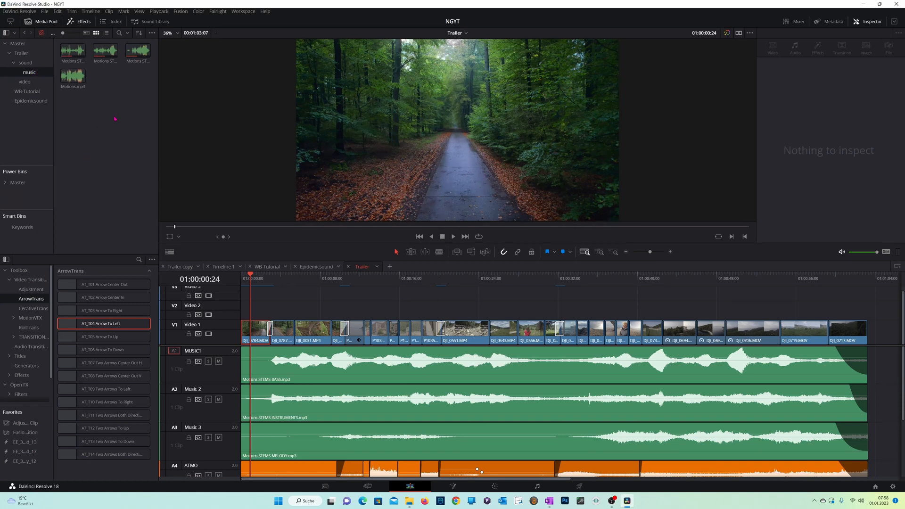
click(137, 51)
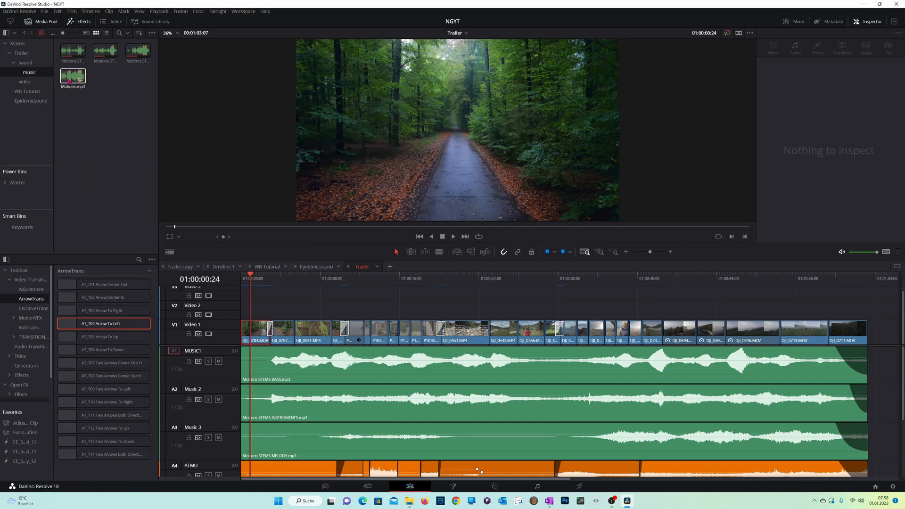
double_click(73, 77)
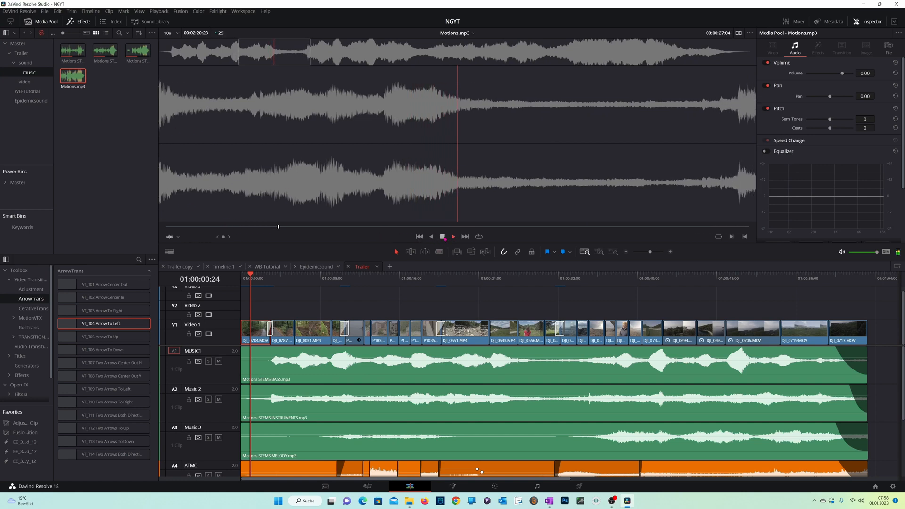
Load the Motions STEMS MELODY.mp3 stem into the source viewer and Inspector.
click(452, 236)
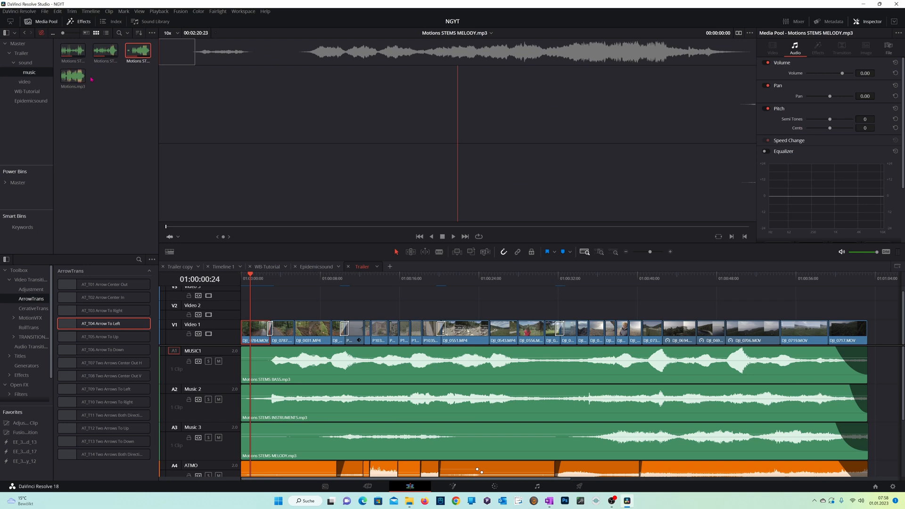
mouse_move(138, 51)
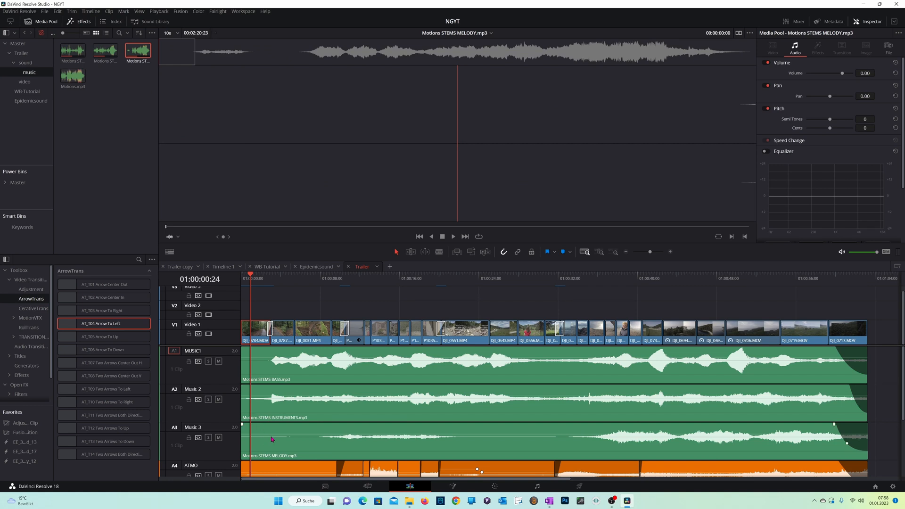
mouse_move(285, 441)
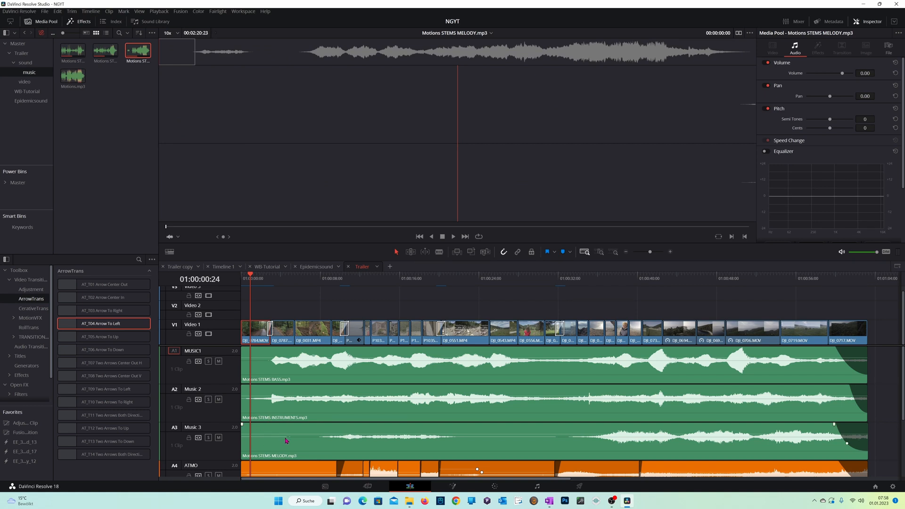